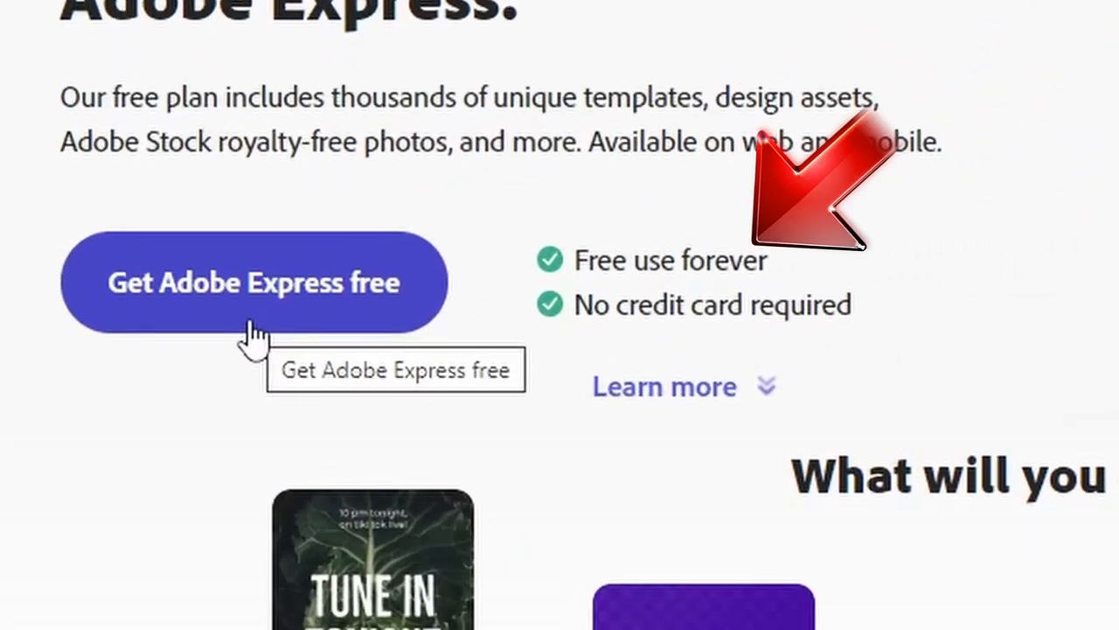
Launch the free Adobe Express web app from the landing page.
click(253, 282)
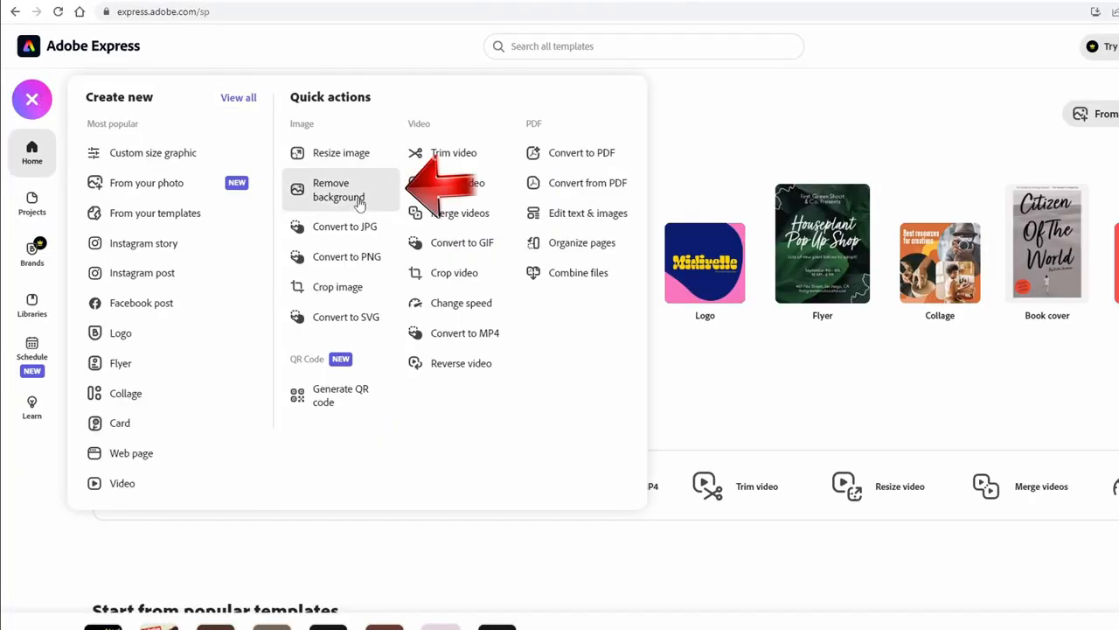
Remove the portrait photo's background with the quick action and save the cutout PNG to Downloads.
click(339, 189)
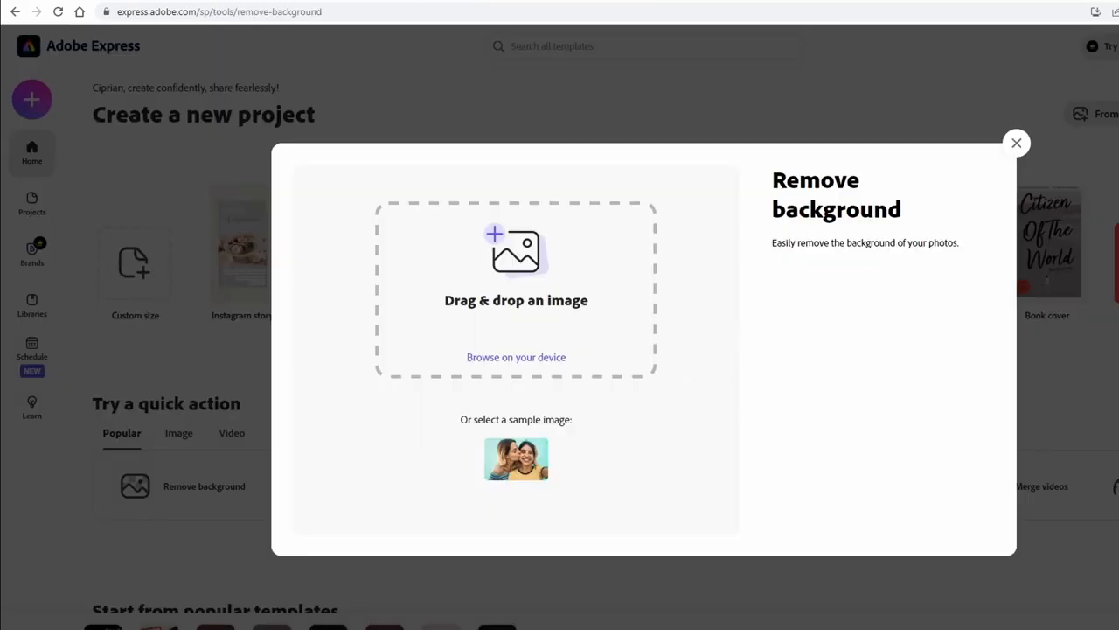
click(516, 357)
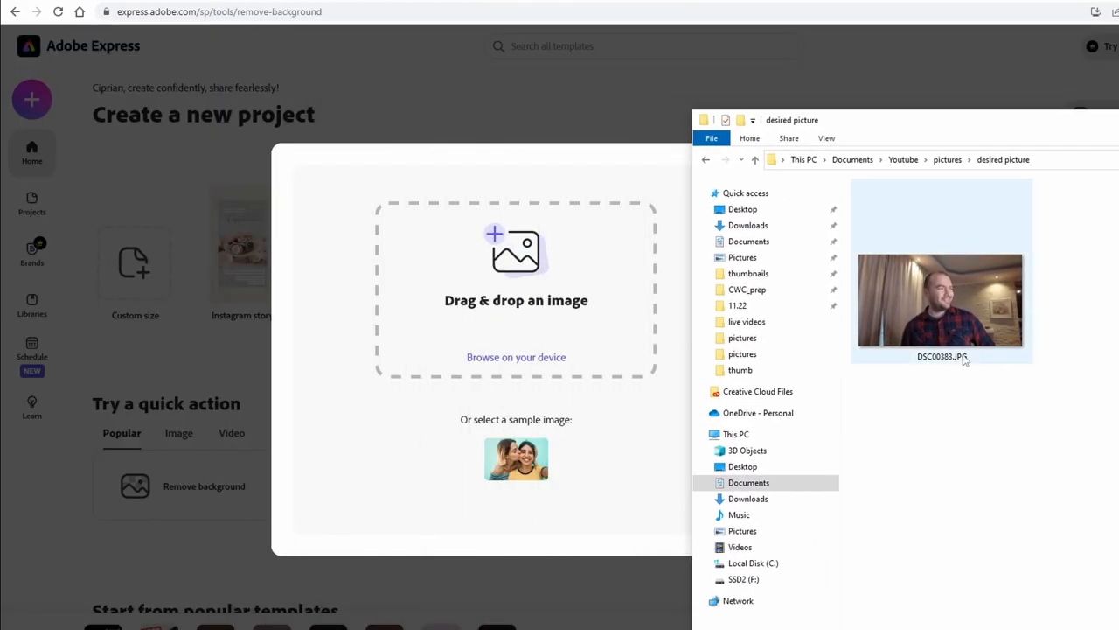
double_click(940, 299)
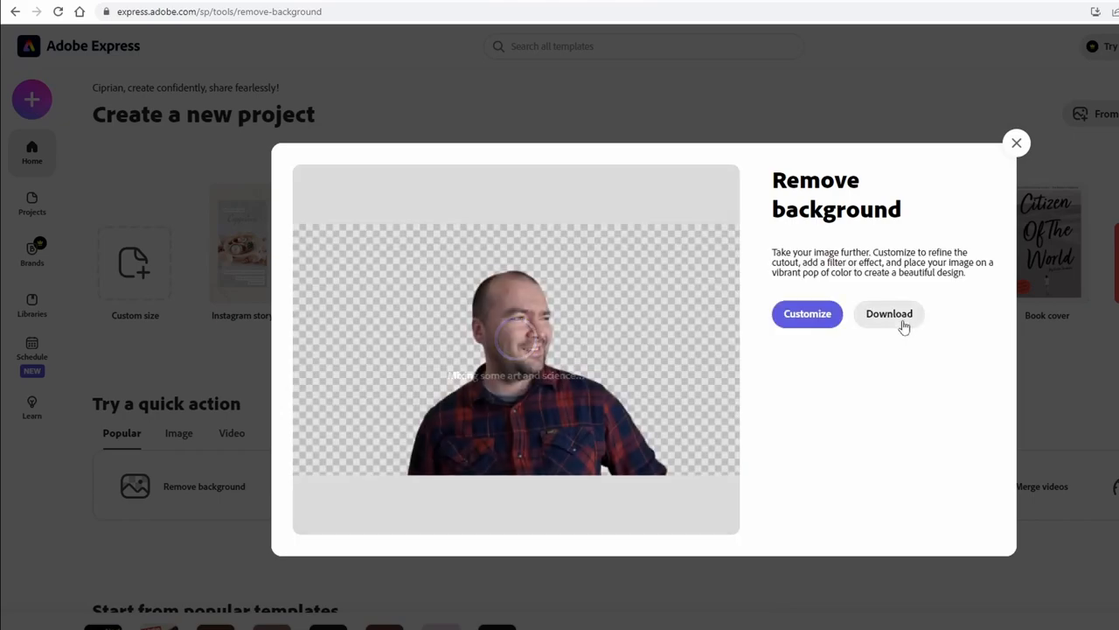
click(888, 313)
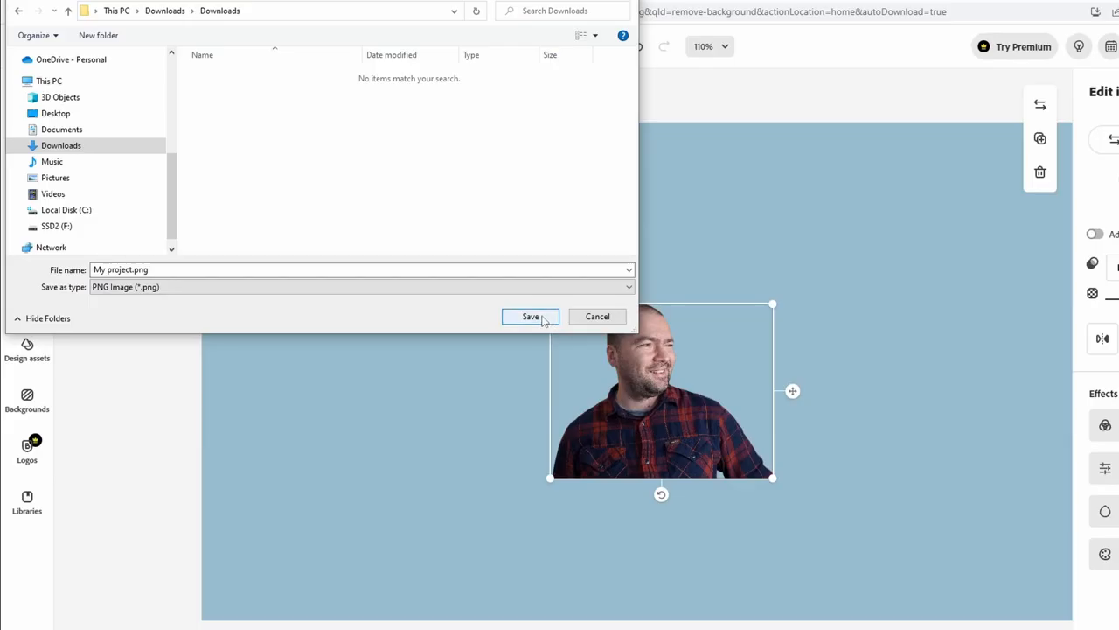
click(530, 315)
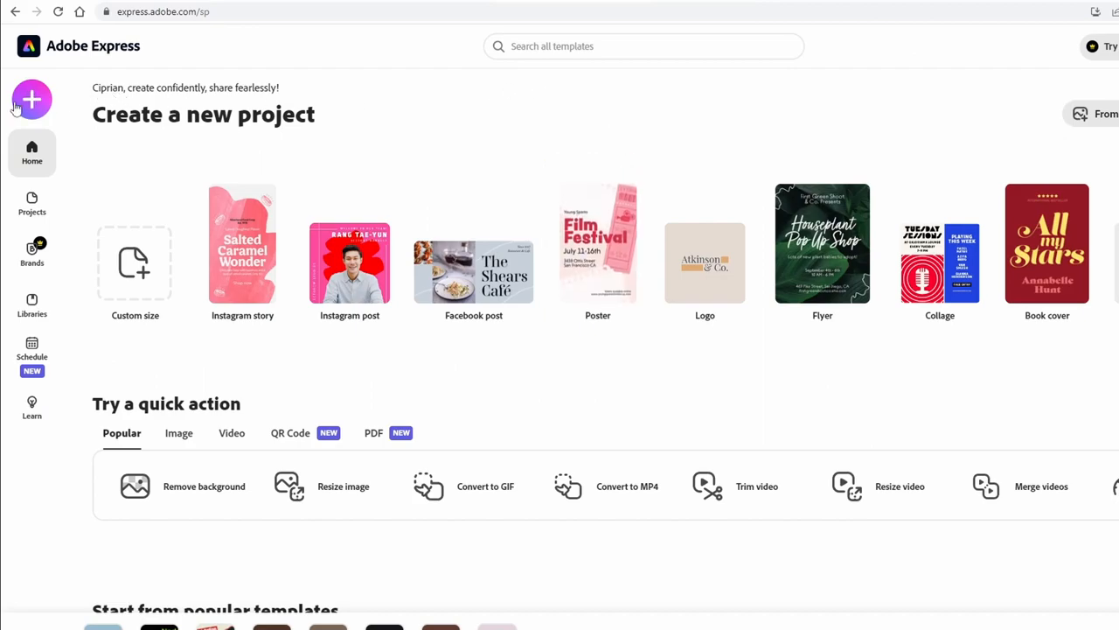
Create a new blank design using the Custom size graphic option.
click(31, 99)
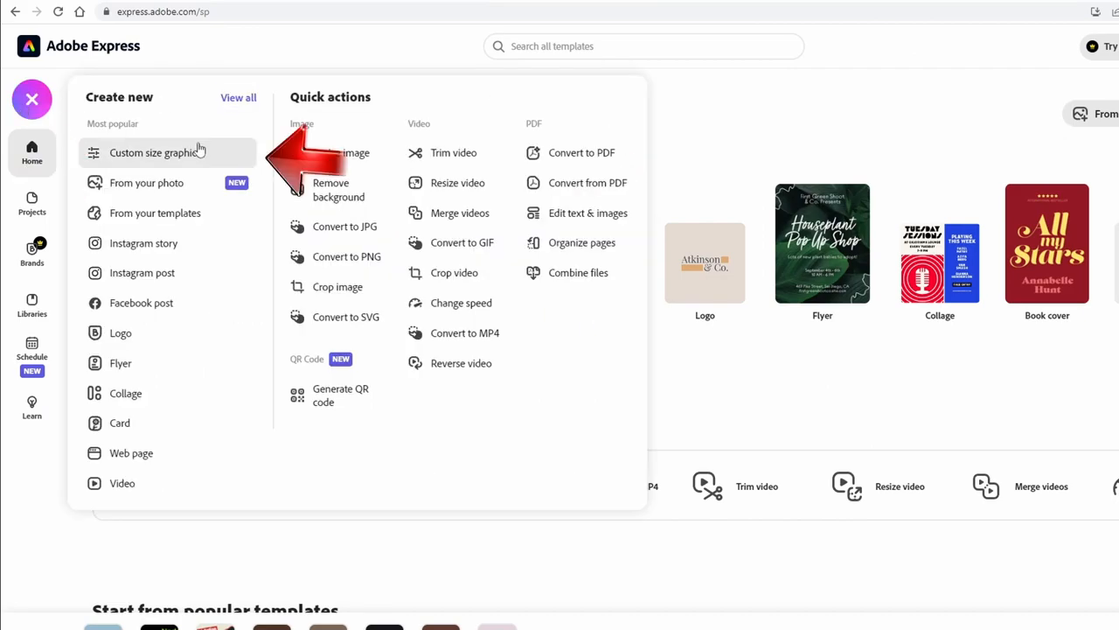
click(153, 152)
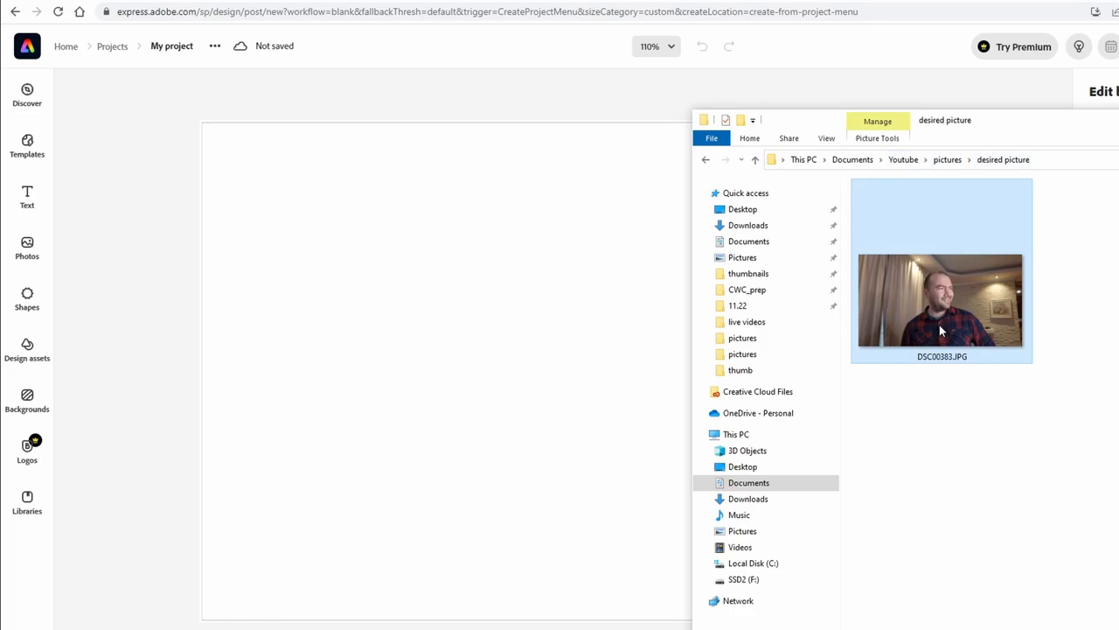
Place the portrait photo on the canvas and accept its automatic background-removed cutout.
double_click(941, 300)
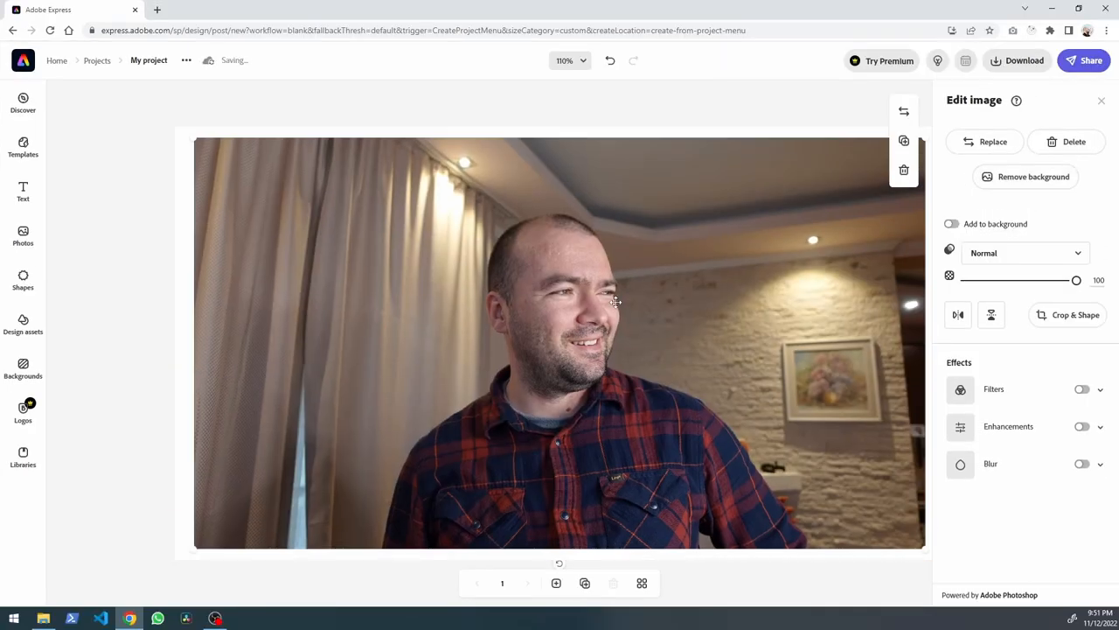
click(1034, 177)
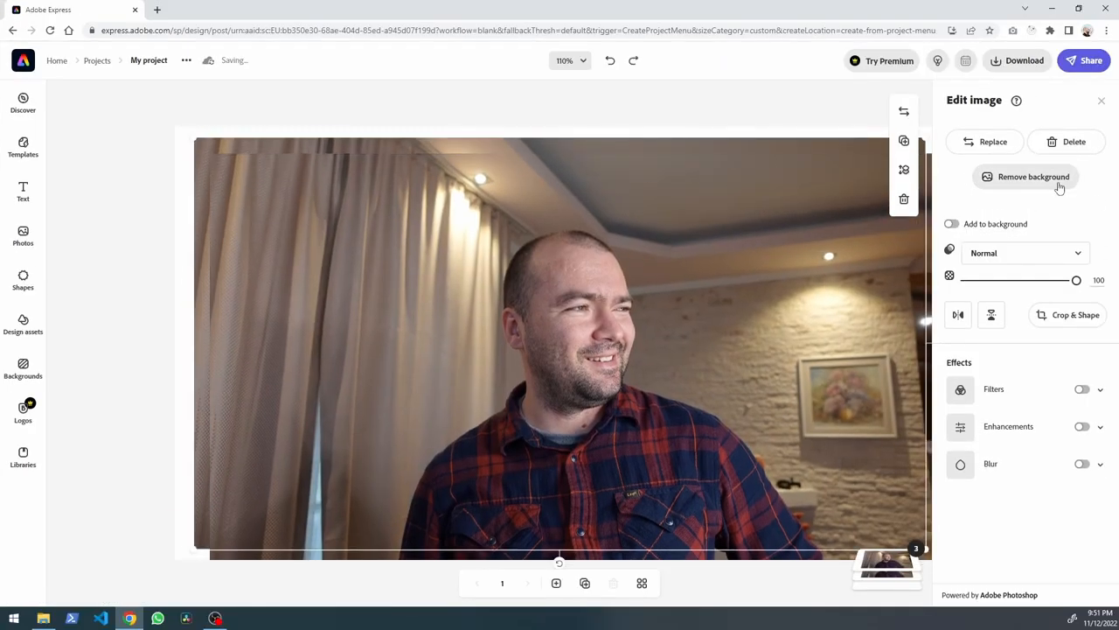
click(1034, 175)
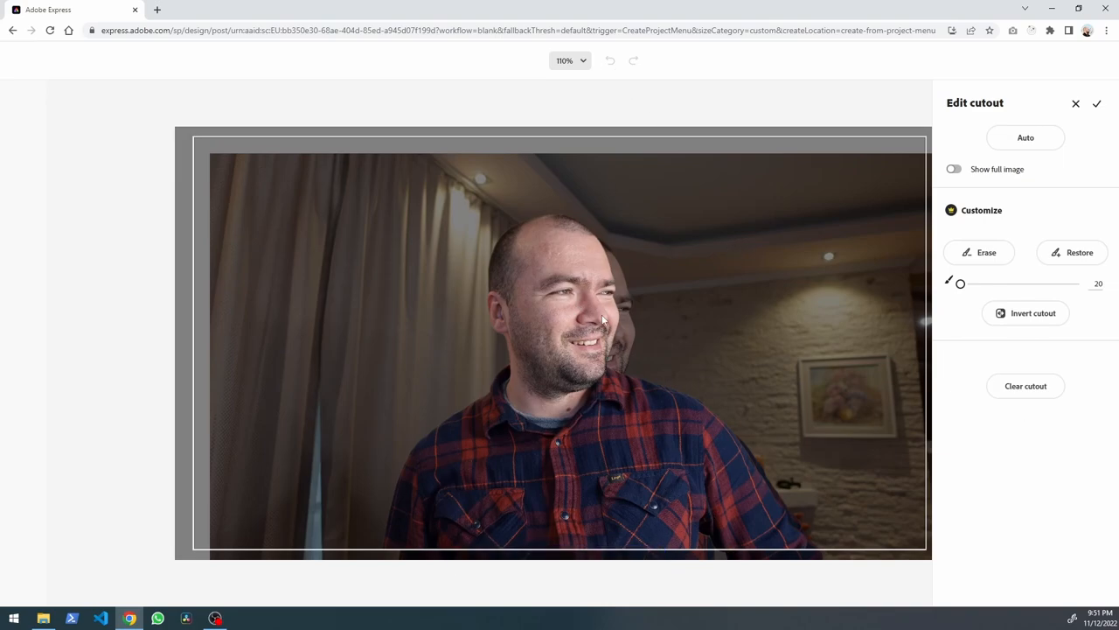
click(1097, 104)
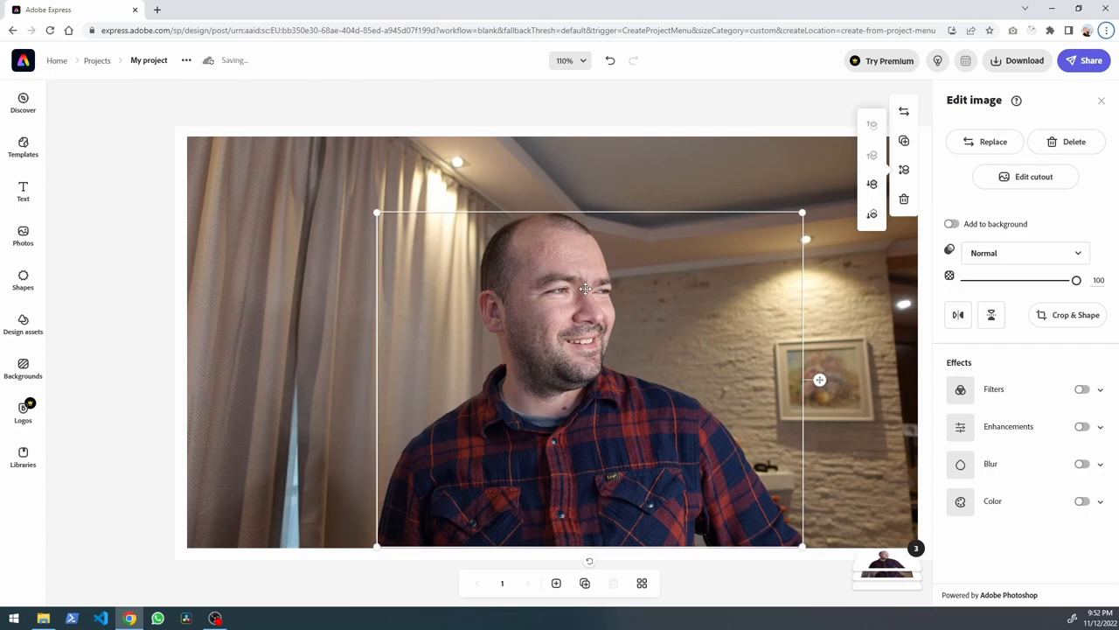
Crop the original room photo twice down to a narrow left curtain strip.
click(1096, 190)
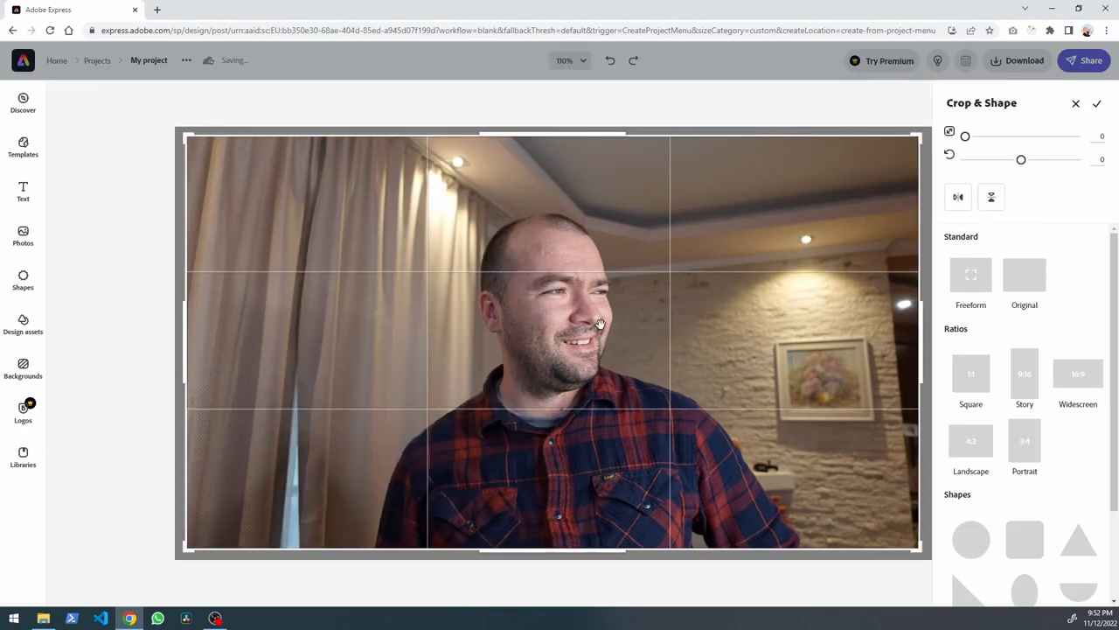
click(1097, 103)
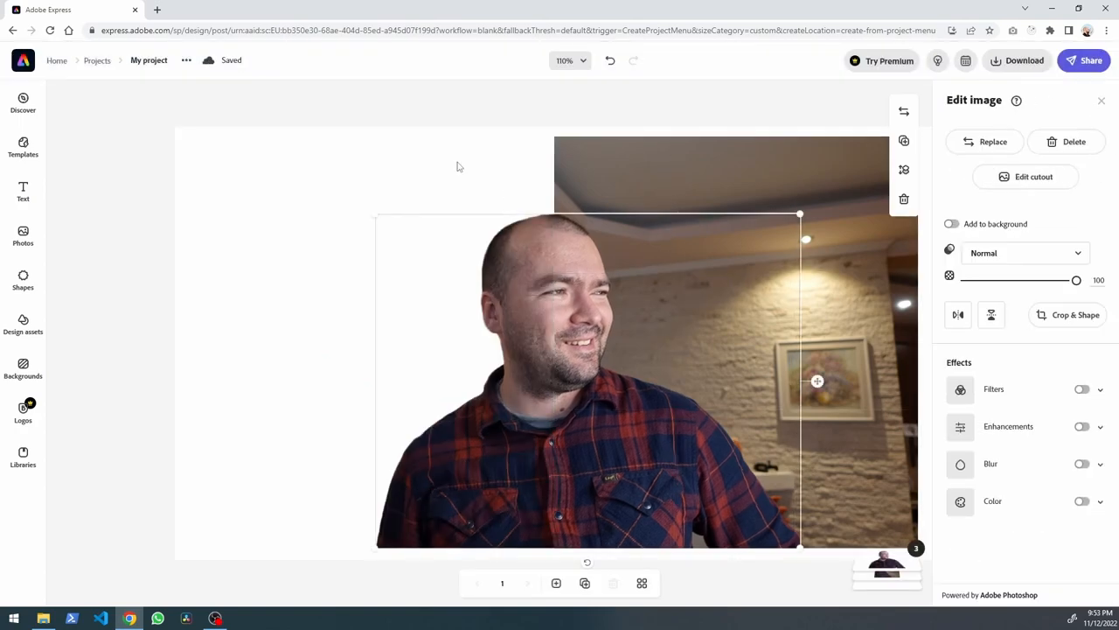
click(1069, 314)
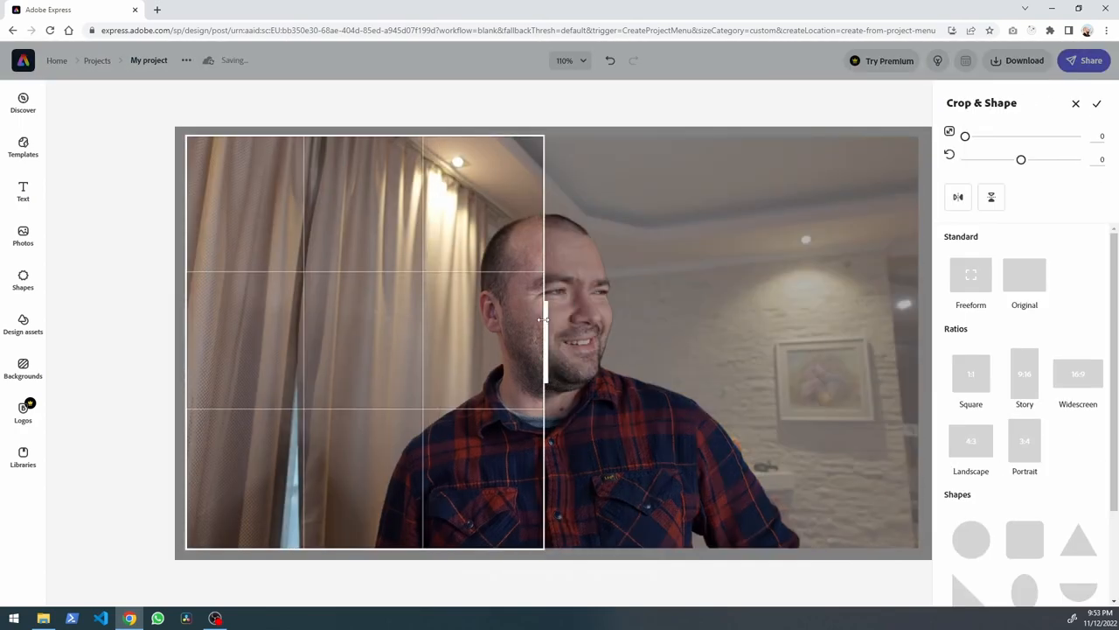
click(1097, 104)
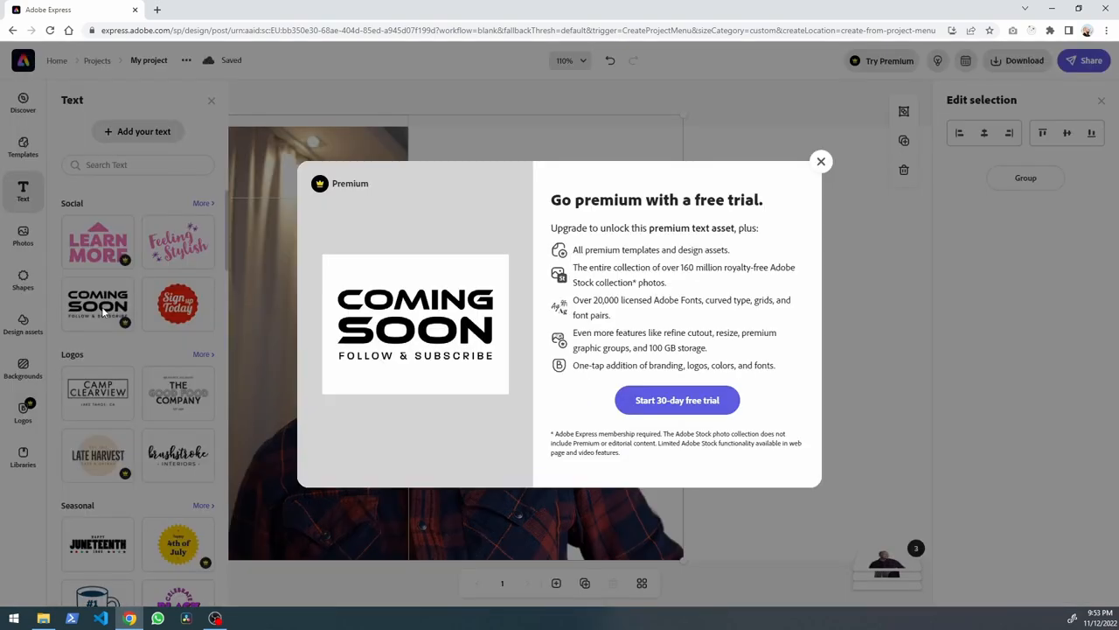
Dismiss the premium offer and add a text design beside the cutout portrait.
click(821, 161)
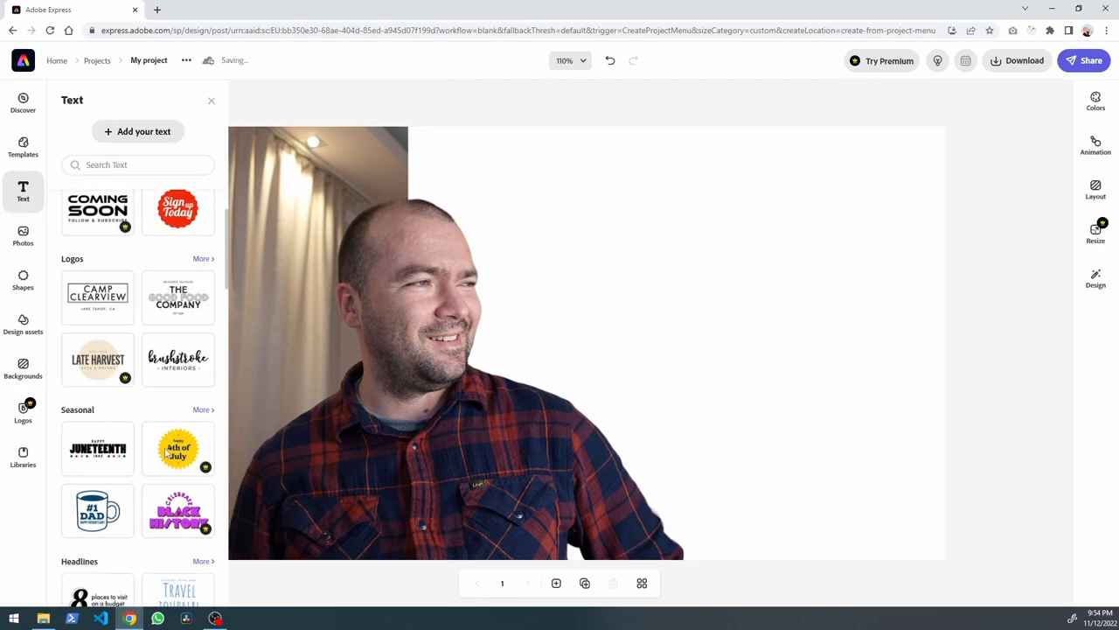
scroll(down, 3)
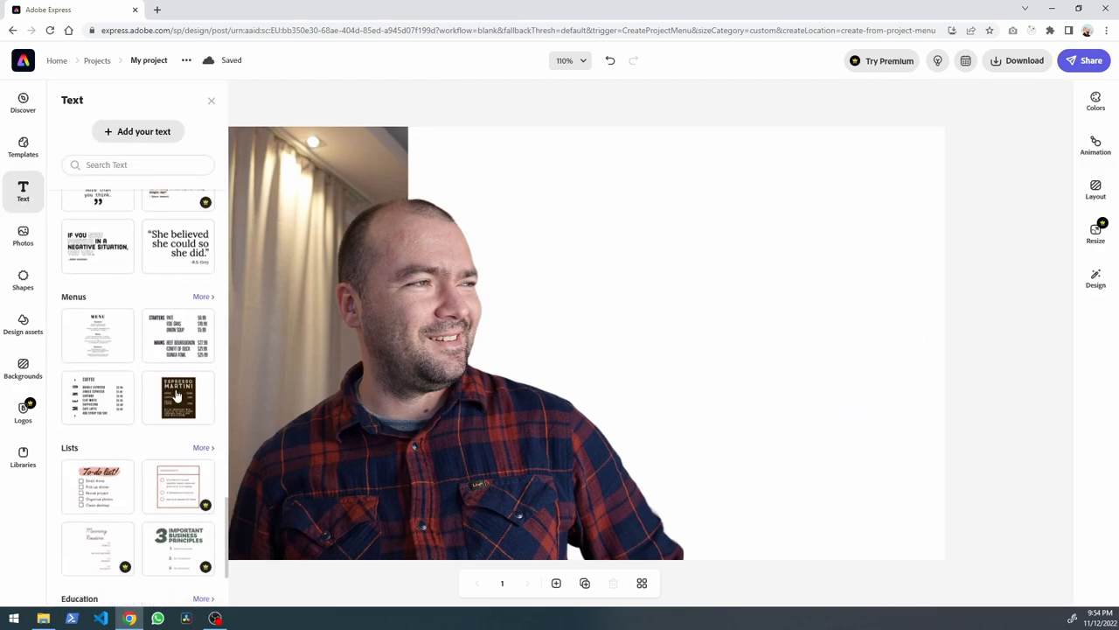
click(178, 299)
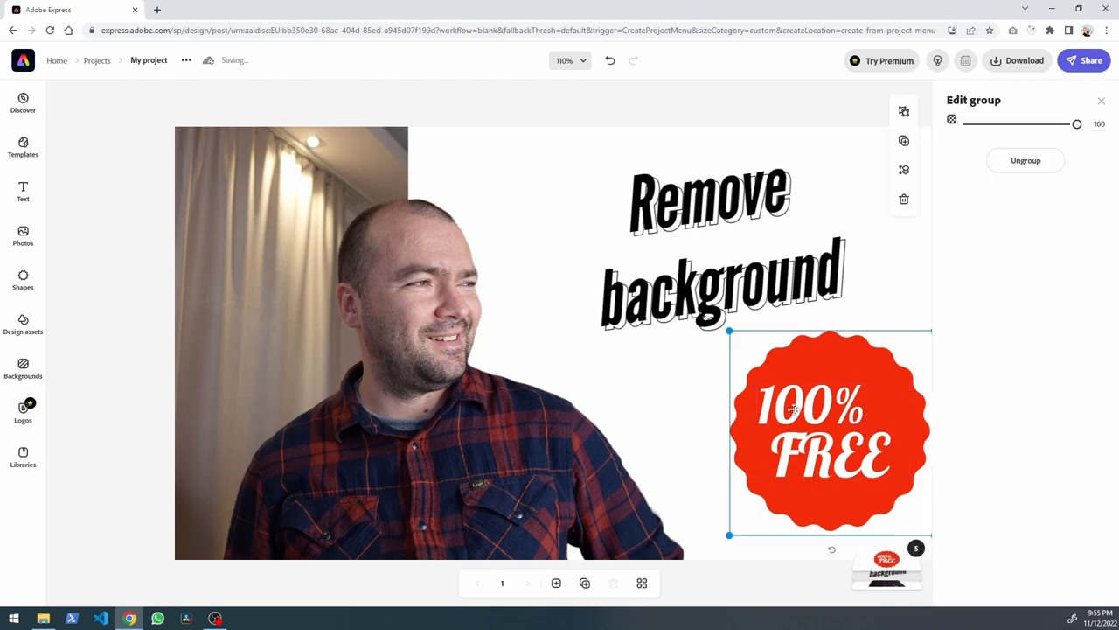
Edit the 100% FREE badge, then download the design choosing JPG format.
double_click(829, 455)
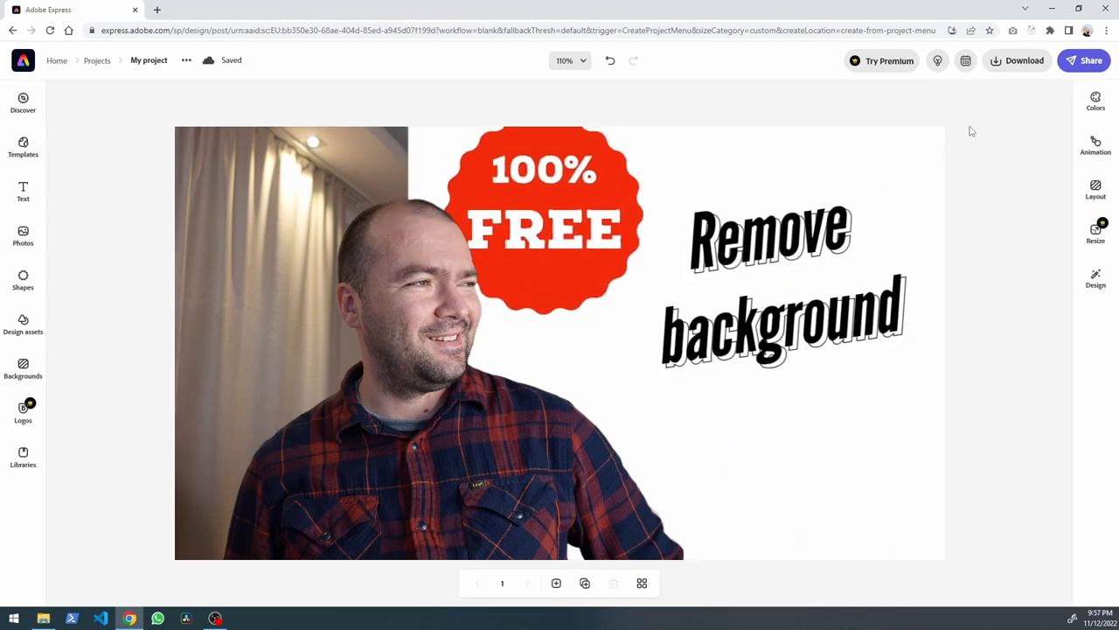
mouse_move(864, 155)
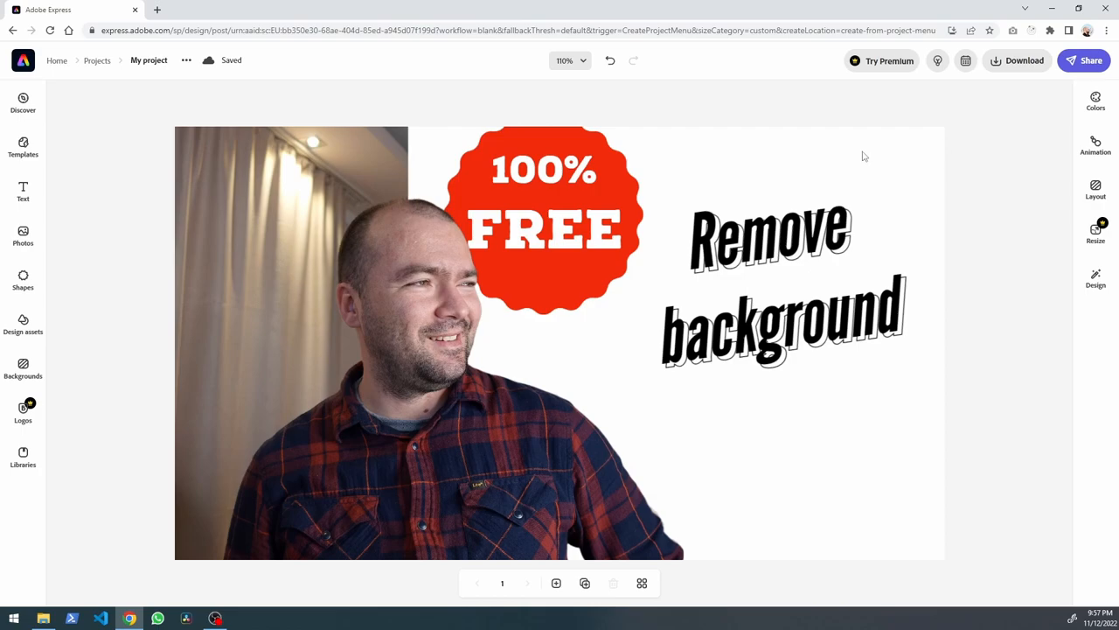
click(1024, 60)
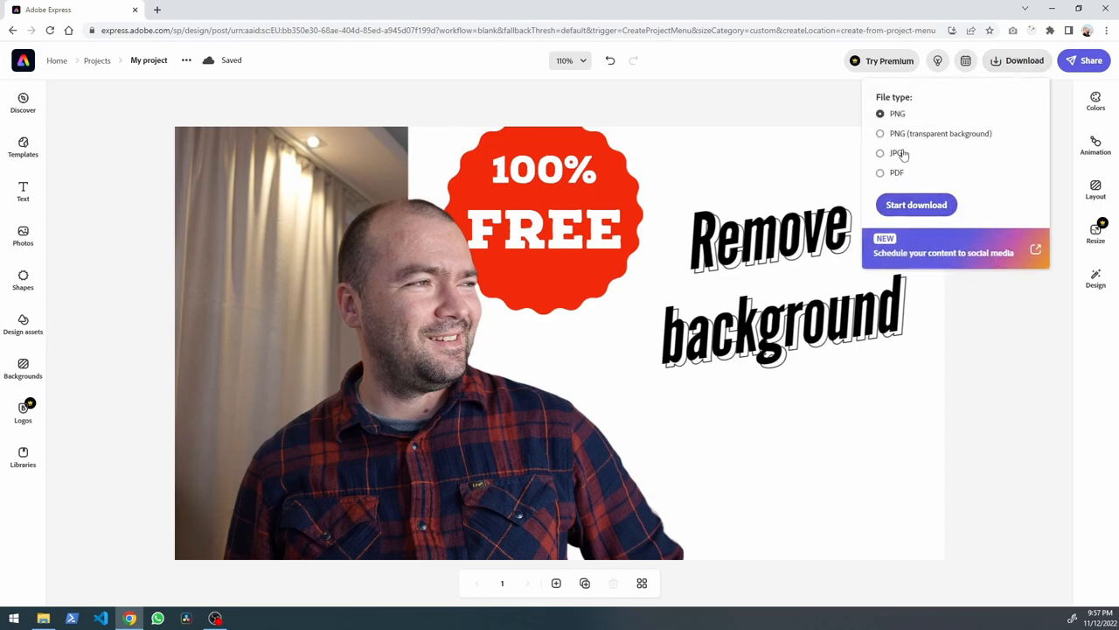
click(915, 204)
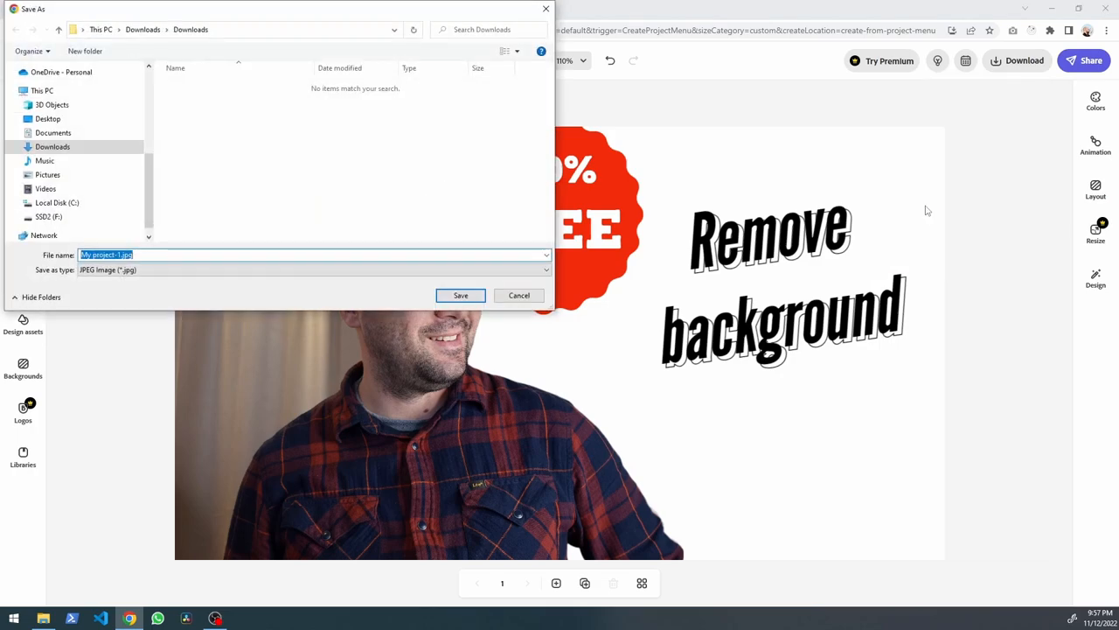